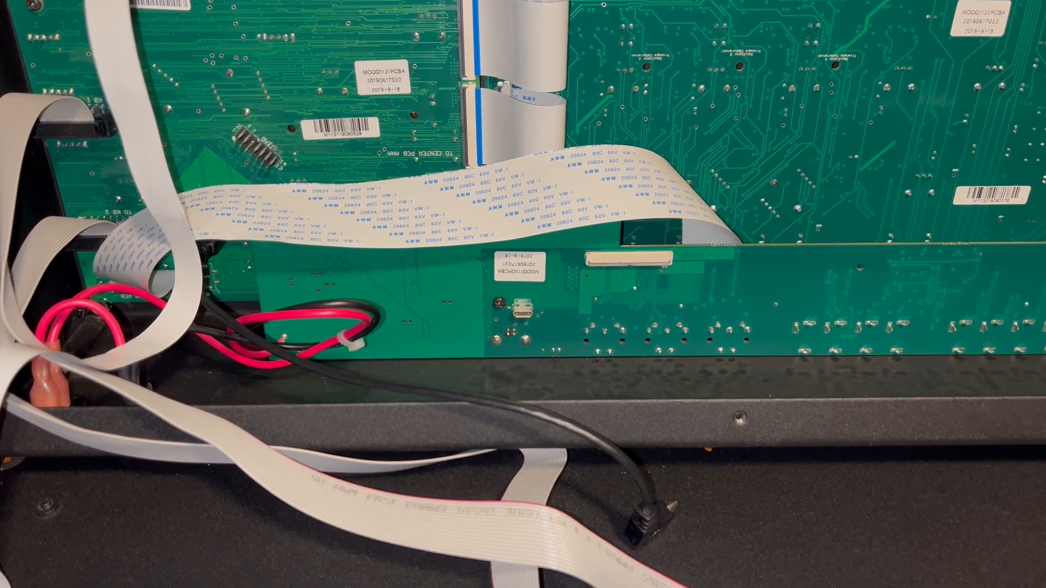
Show the Matriarch's internal circuit boards, ribbon cables and red and black power wiring.
click(503, 305)
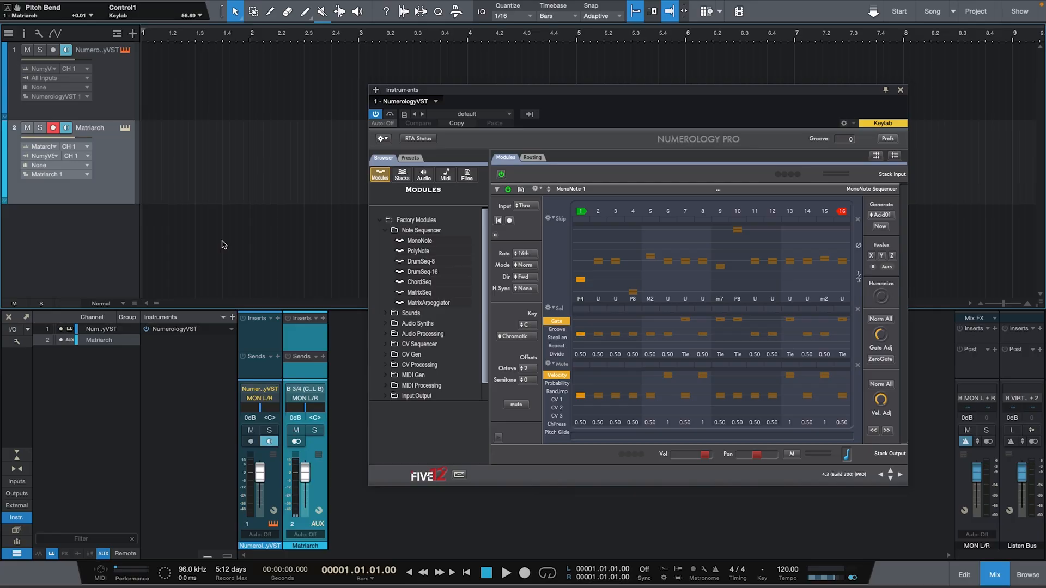
Record the Matriarch's MIDI onto its track, producing a green clip past bar two.
click(505, 572)
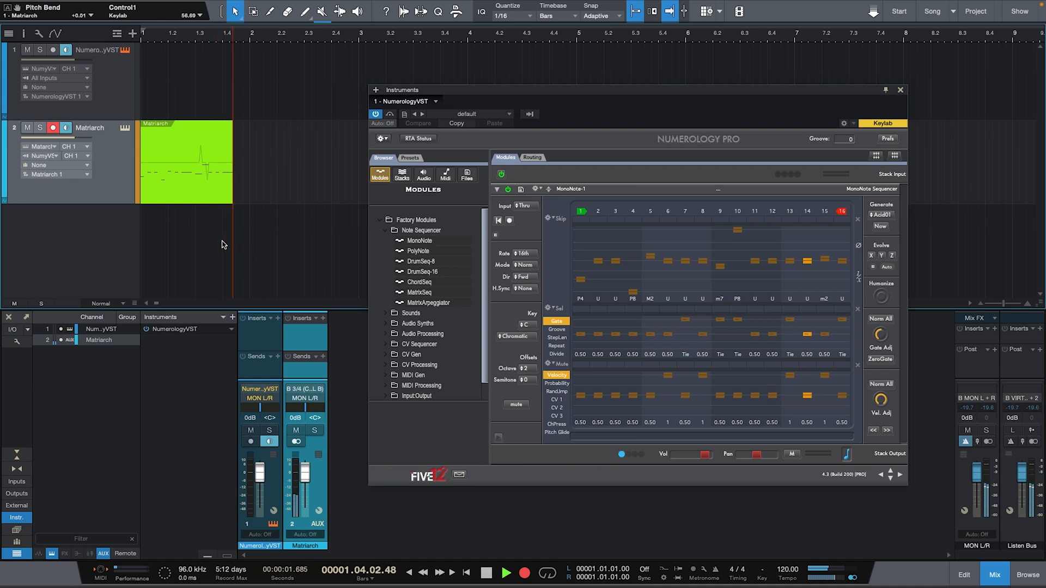
click(506, 572)
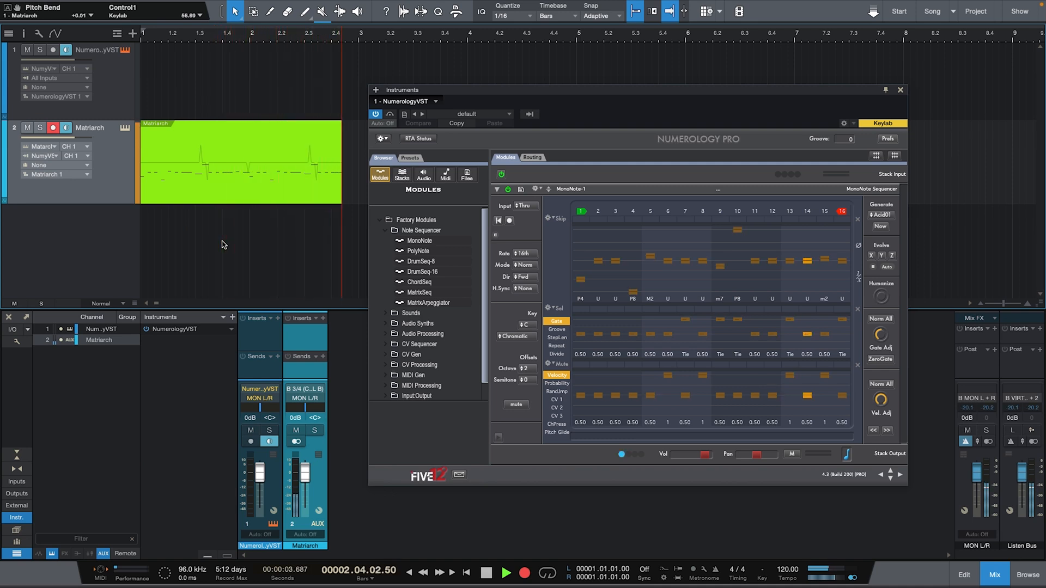